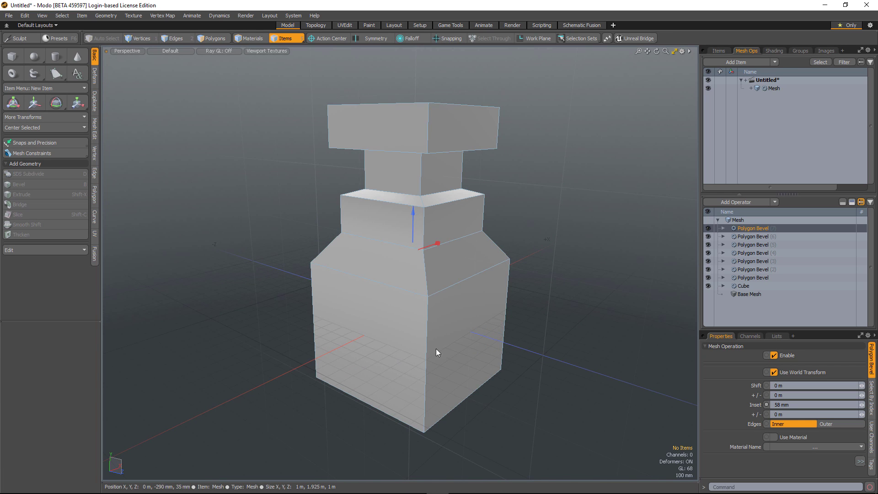
- Add a Set Polygon Type operation atop the bevelled box's mesh operation stack
drag(437, 352, 520, 282)
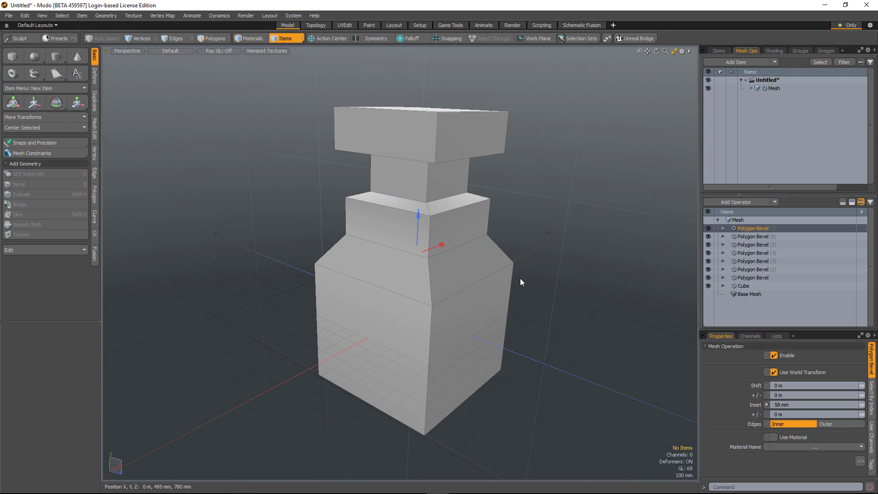
mouse_move(758, 240)
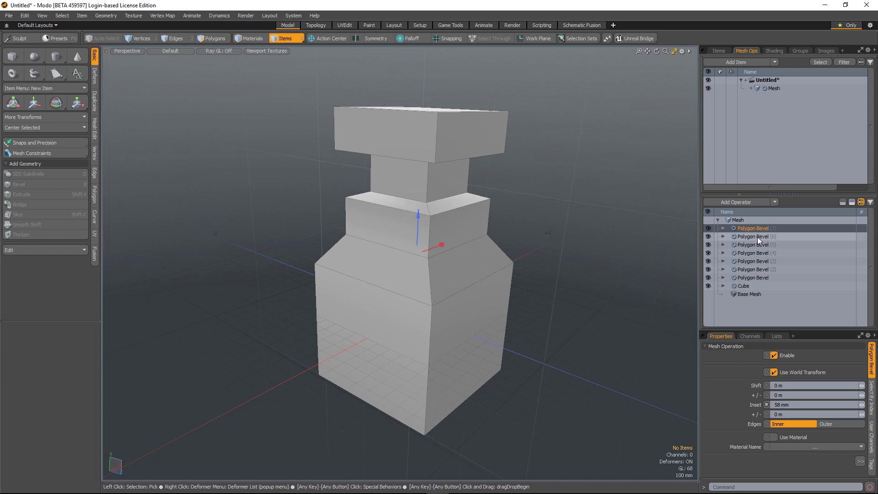
mouse_move(742, 258)
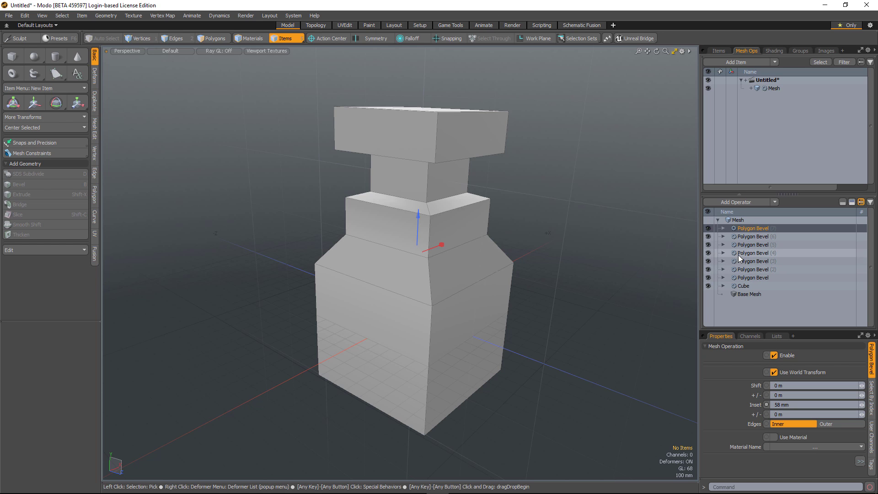
mouse_move(759, 262)
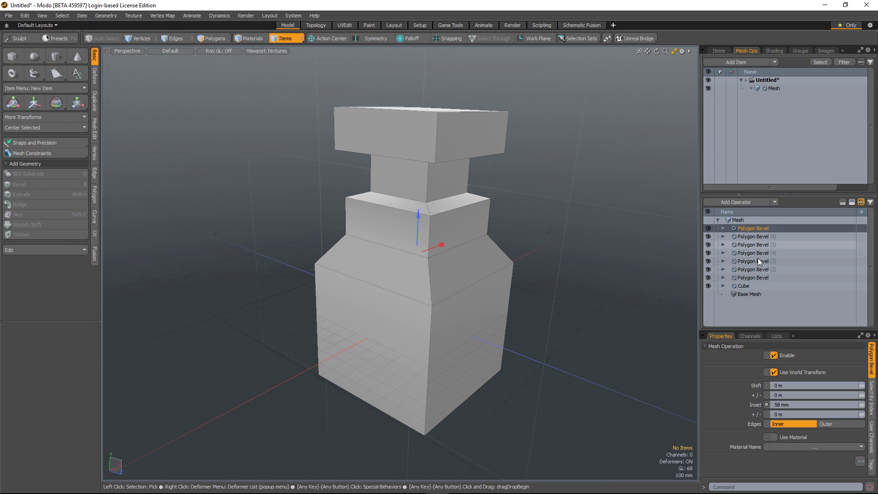
click(737, 201)
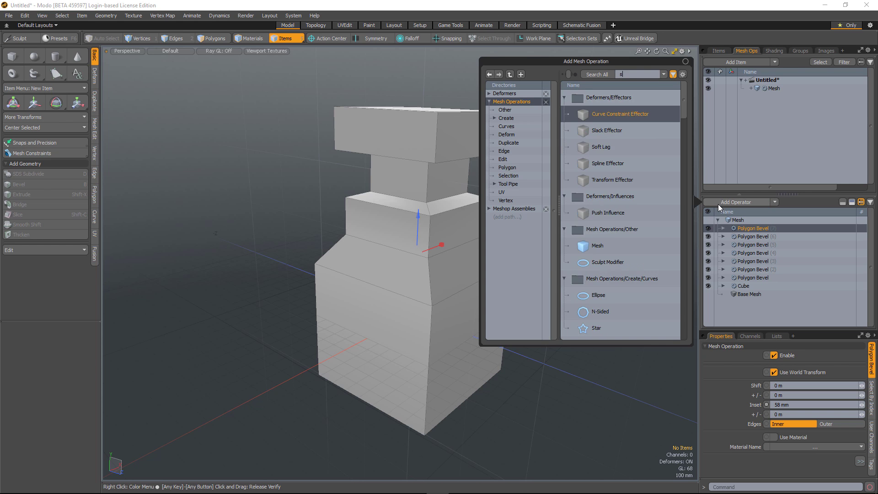
text(et)
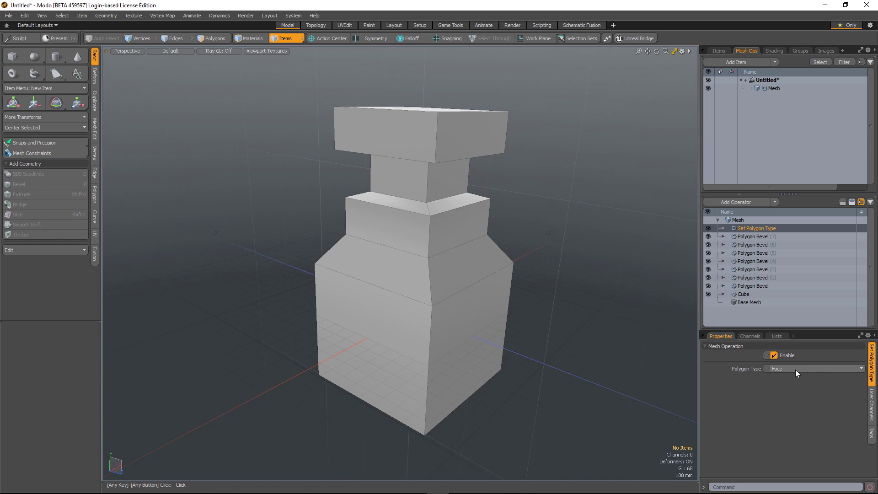
- Change the Polygon Type from Face to Subdivision, then to Catmull-Clark
click(814, 368)
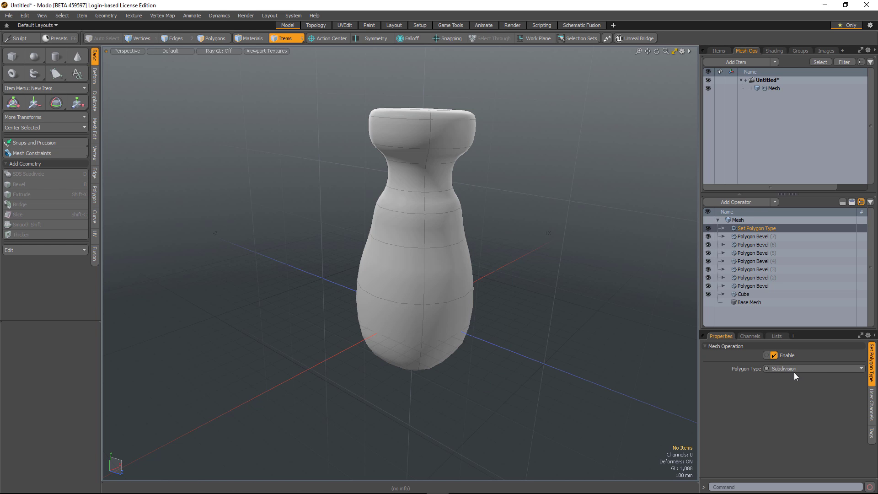
click(815, 368)
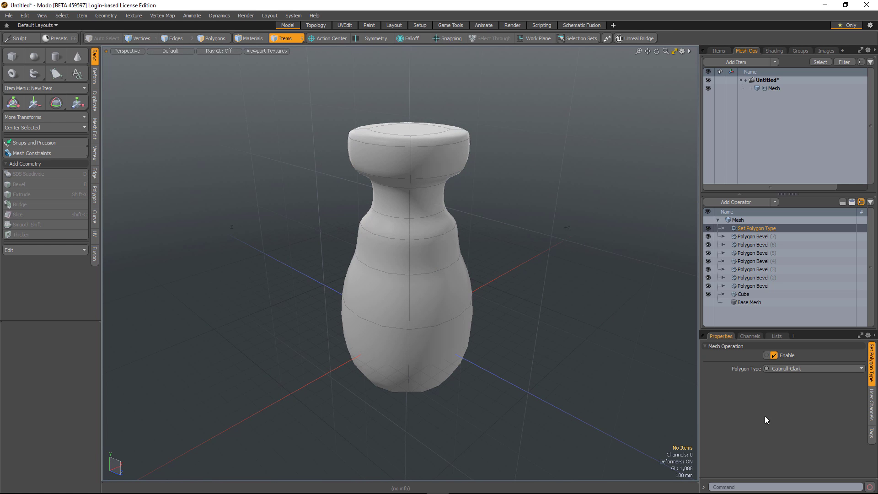
click(773, 356)
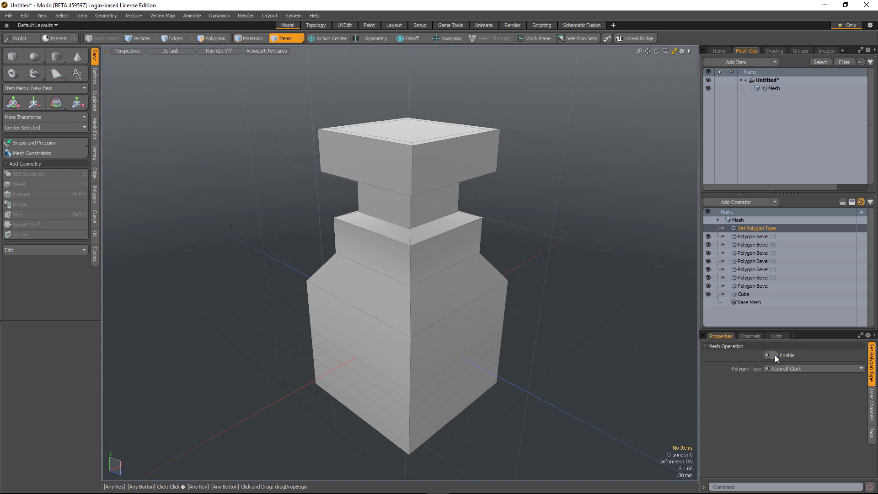
mouse_move(778, 360)
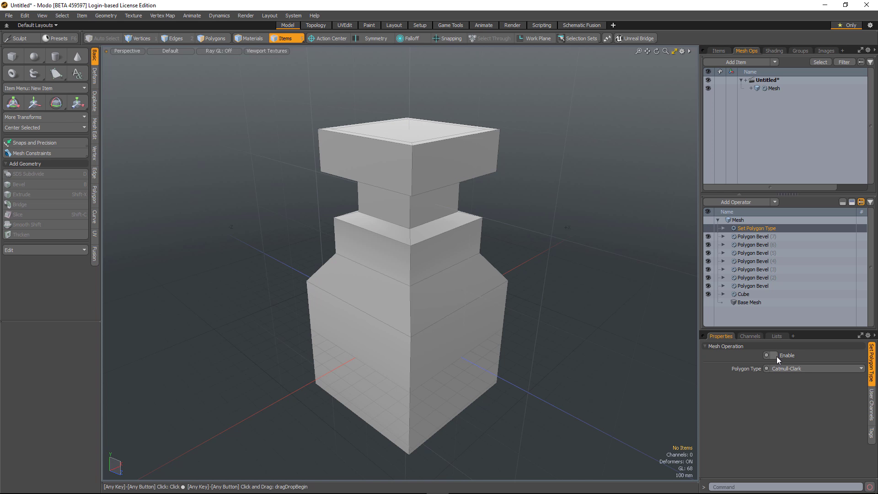
click(776, 355)
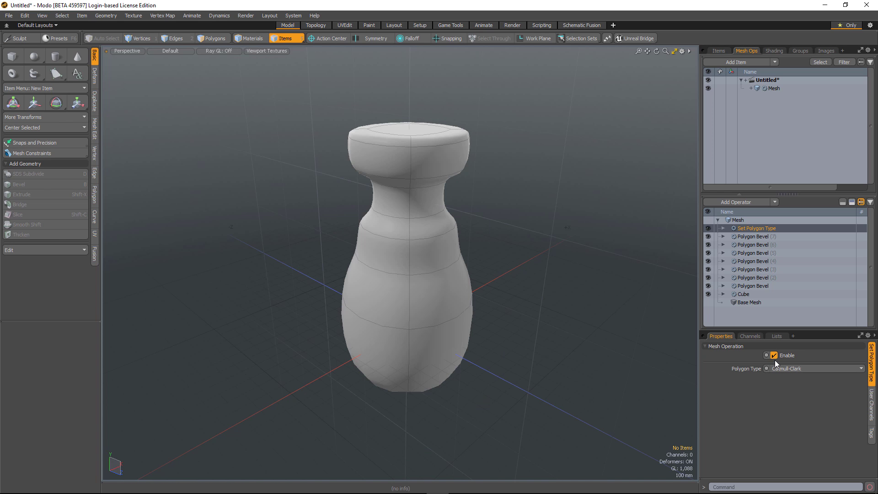